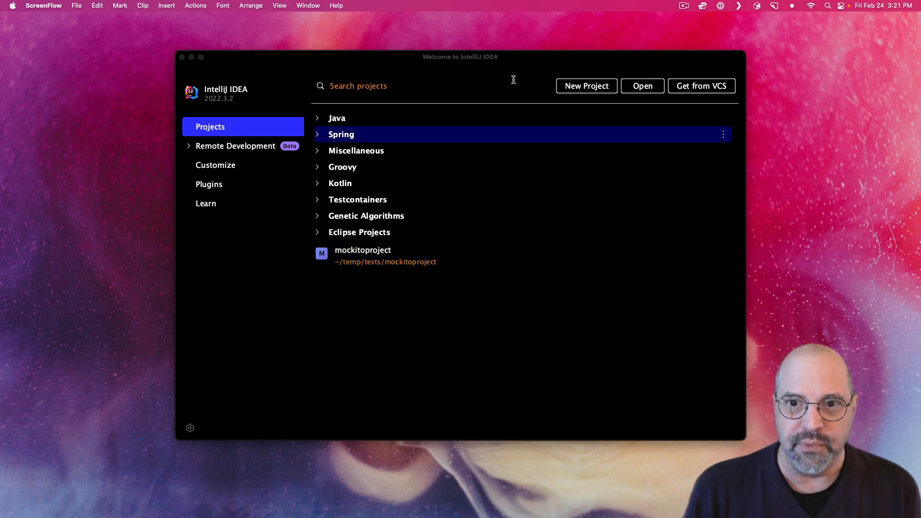
Step: Set up a Java Gradle project 'mockitodemo' with Groovy DSL and group com.kousenit
{"action": "left_click", "coordinate": [586, 86]}
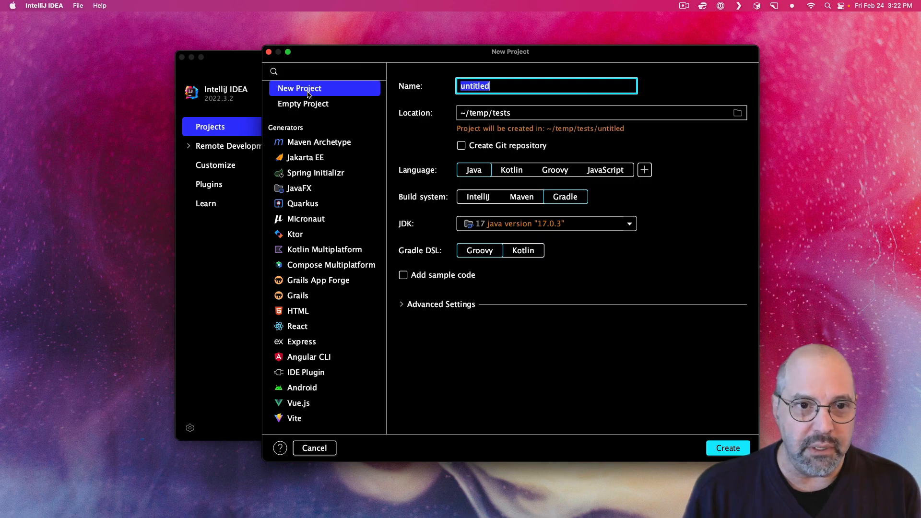
{"action": "mouse_move", "coordinate": [299, 89]}
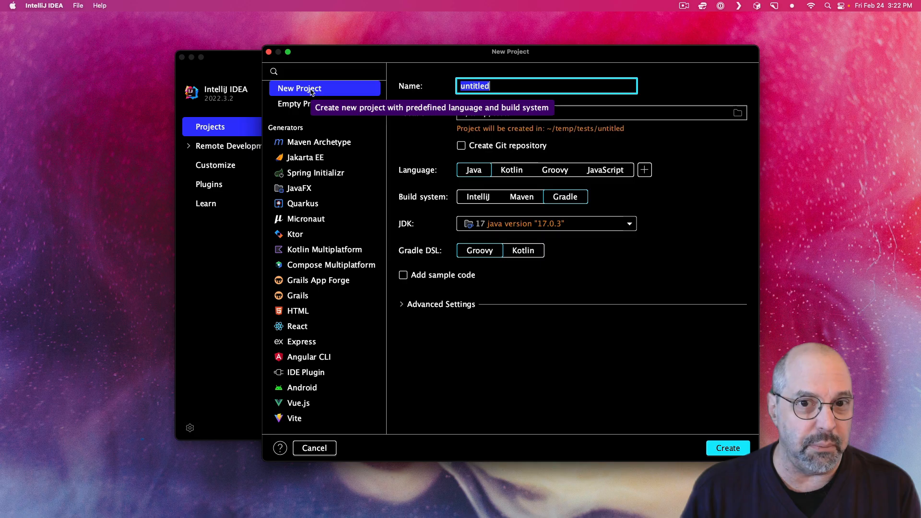
{"action": "mouse_move", "coordinate": [517, 104]}
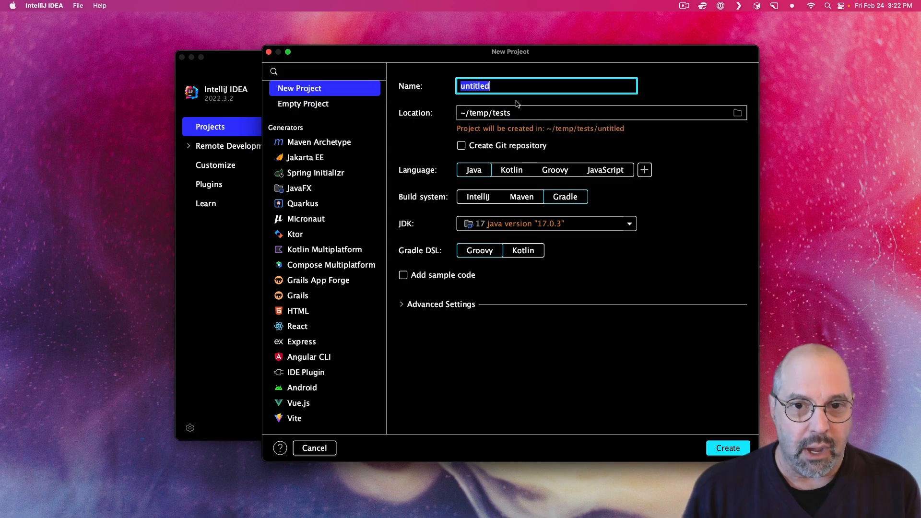
{"action": "type", "text": "mockitodemo"}
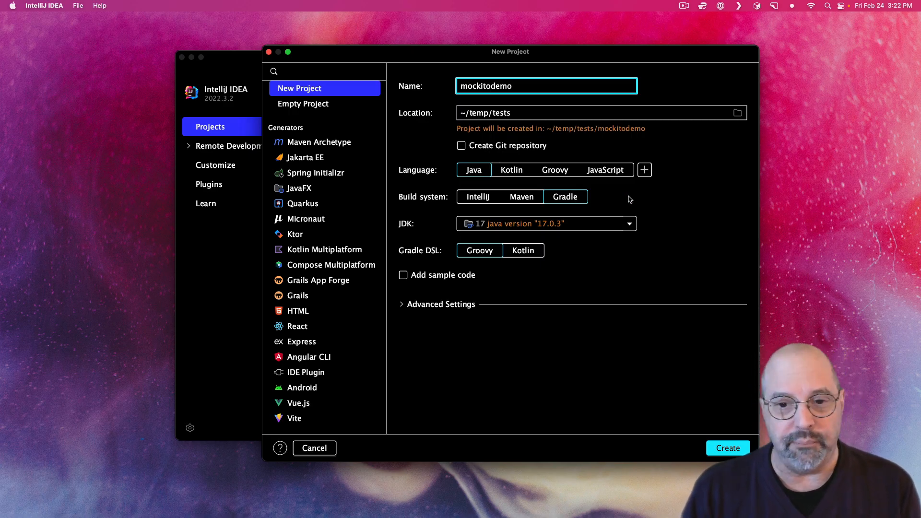
{"action": "mouse_move", "coordinate": [610, 243]}
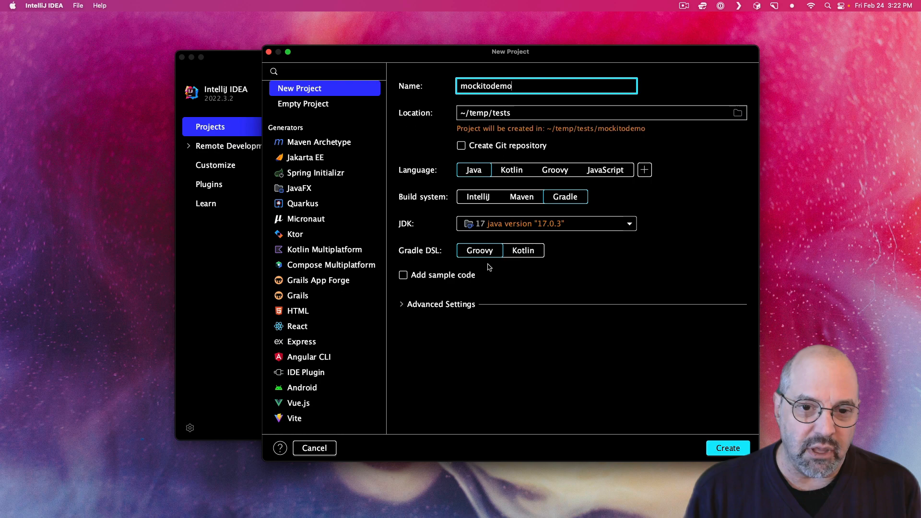
{"action": "mouse_move", "coordinate": [492, 272]}
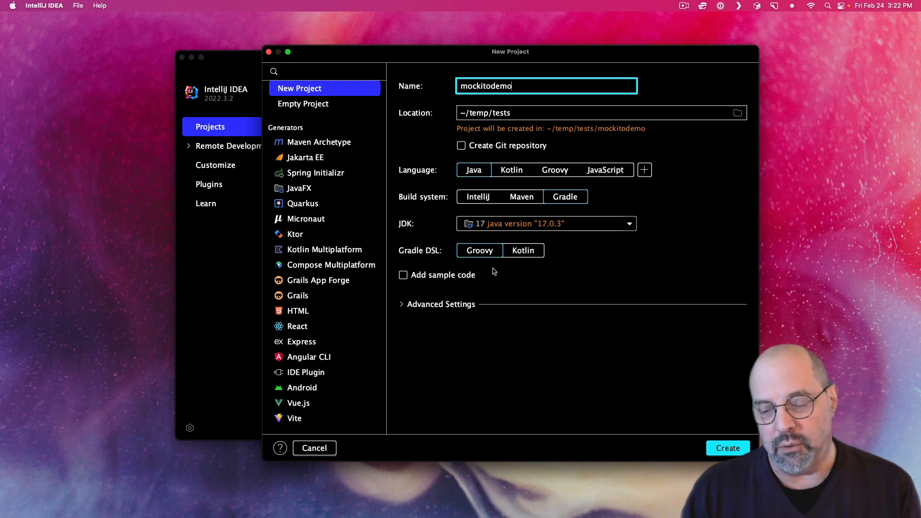
{"action": "mouse_move", "coordinate": [405, 305]}
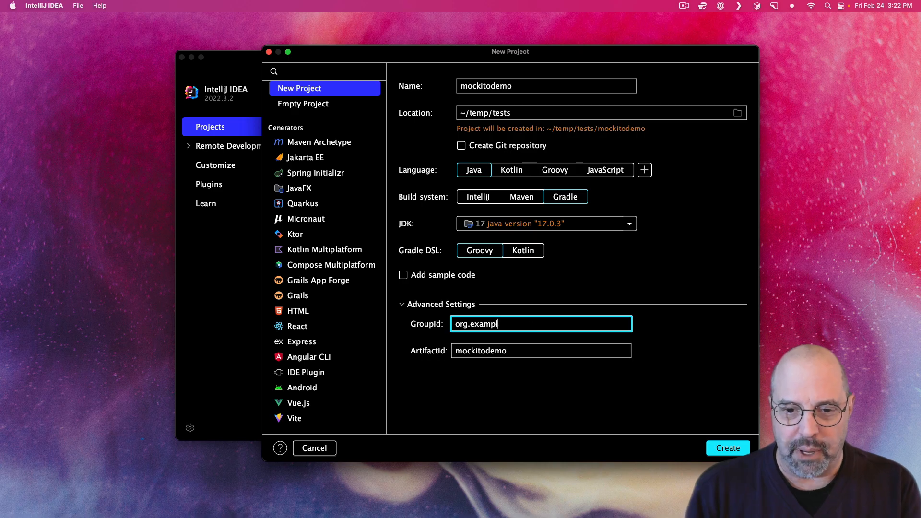
{"action": "type", "text": "com.kousenit"}
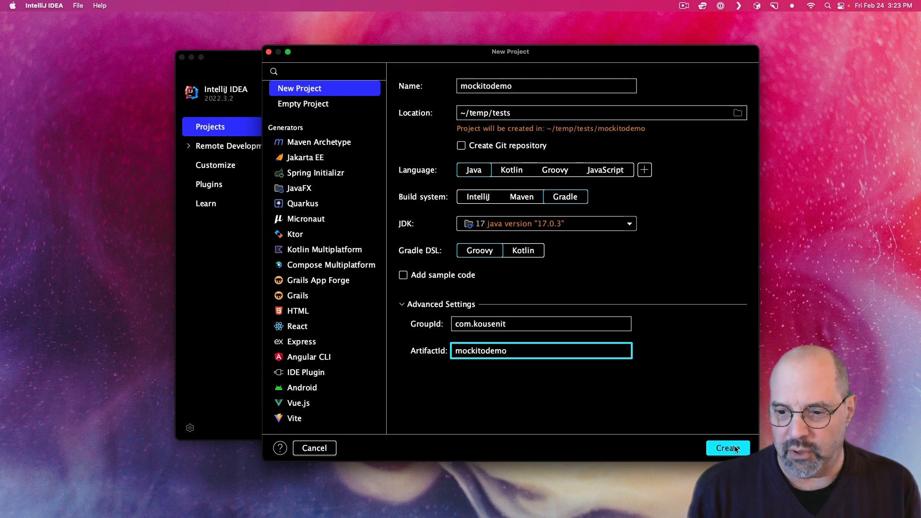
Step: Create mockitodemo, then trim build.gradle to a single junit-jupiter 5.9.2 test dependency
{"action": "left_click", "coordinate": [727, 448]}
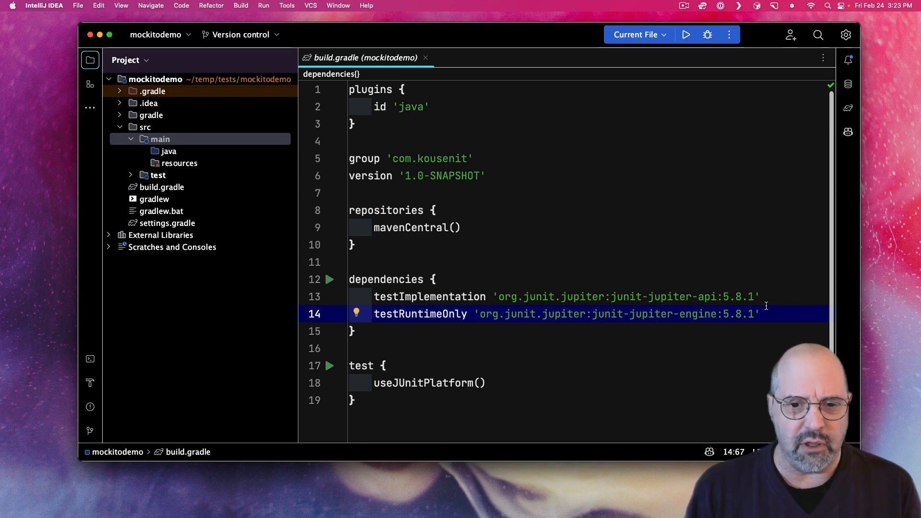
{"action": "left_click", "coordinate": [704, 296]}
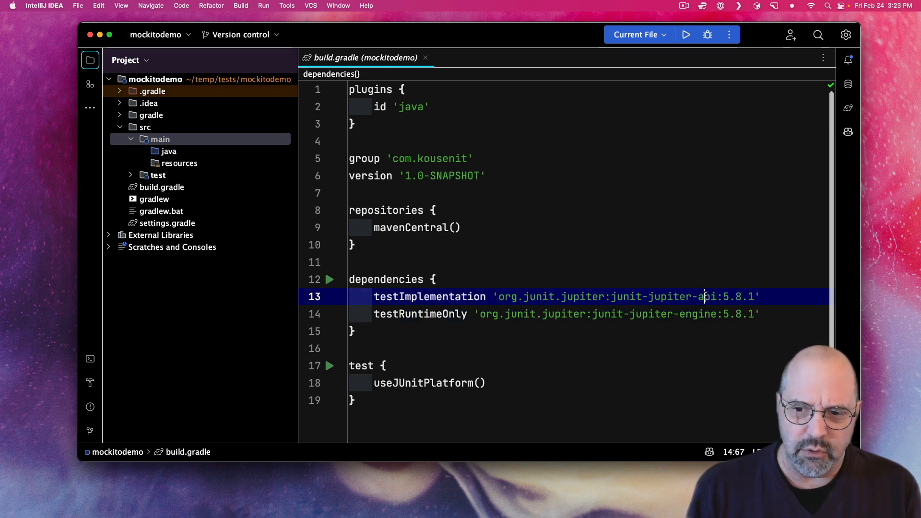
{"action": "double_click", "coordinate": [697, 314]}
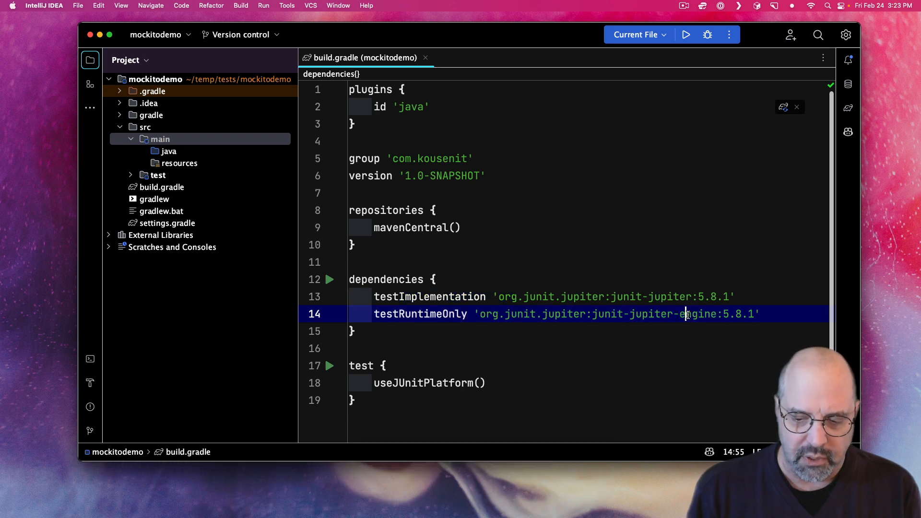
{"action": "key", "text": "cmd+backspace"}
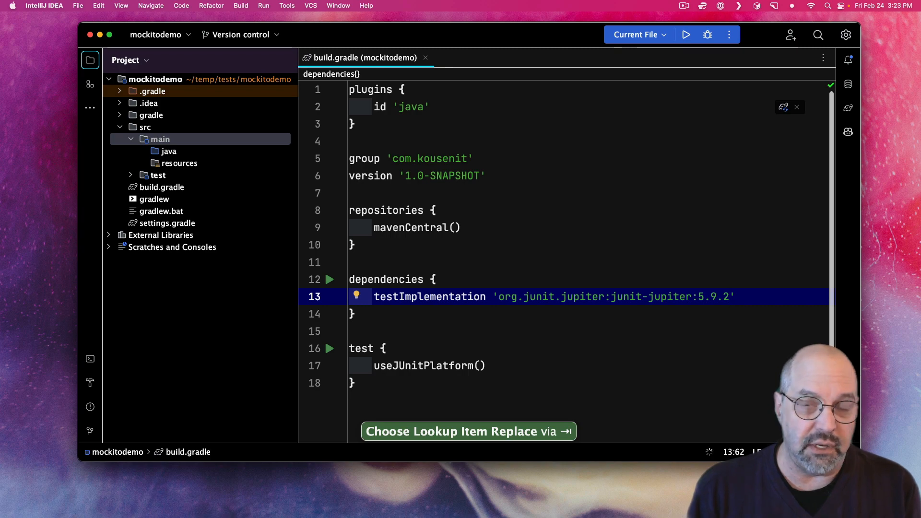
{"action": "key", "text": "enter"}
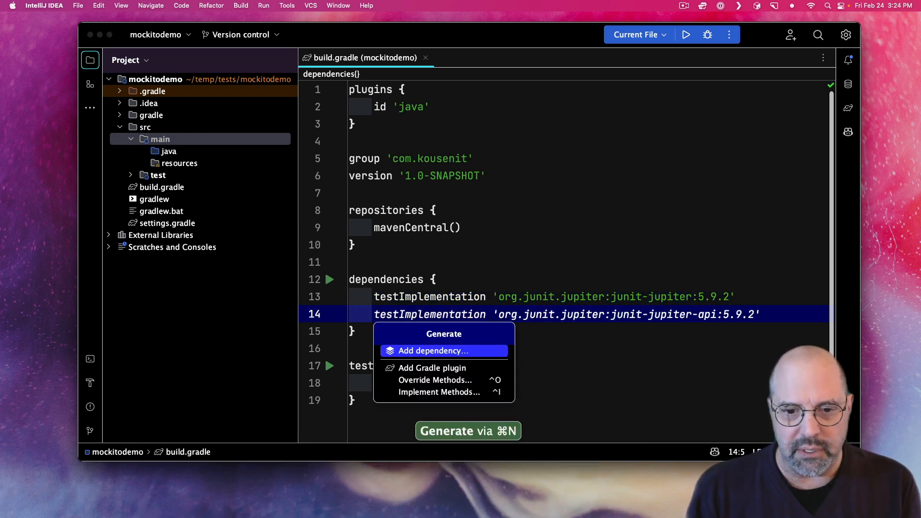
Step: Search for mockito-core and add version 5.1.1 as a testImplementation dependency
{"action": "left_click", "coordinate": [431, 351]}
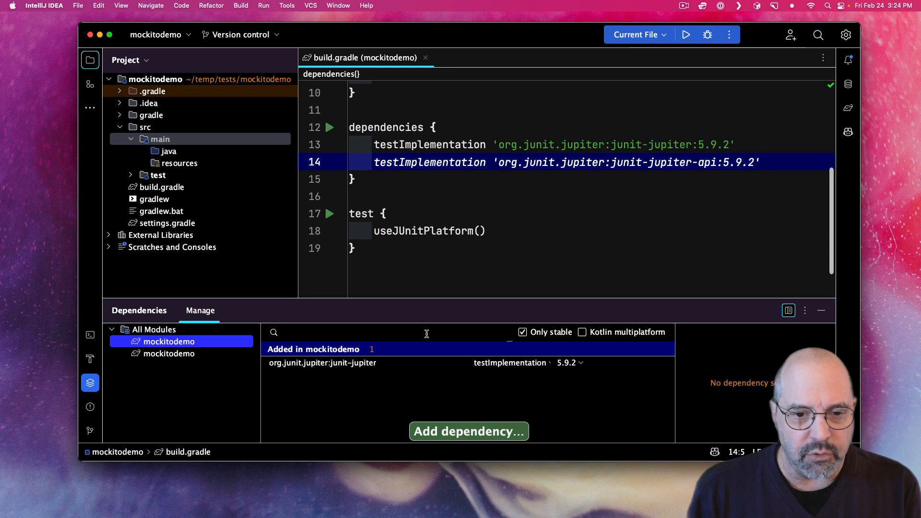
{"action": "type", "text": "mockito-core"}
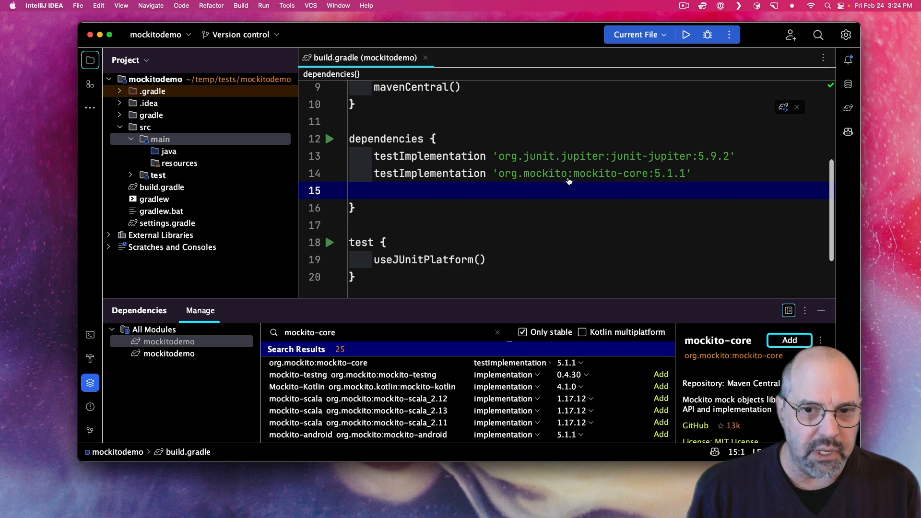
{"action": "mouse_move", "coordinate": [648, 183]}
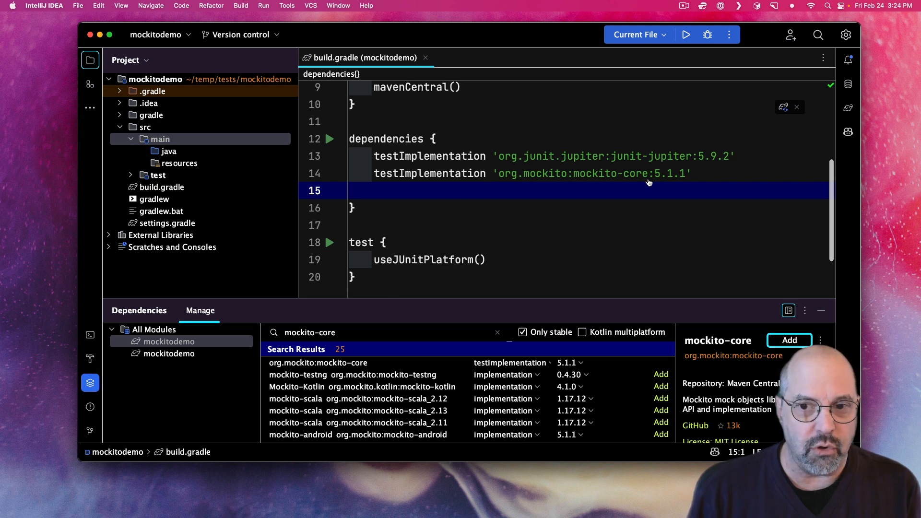
{"action": "mouse_move", "coordinate": [693, 182]}
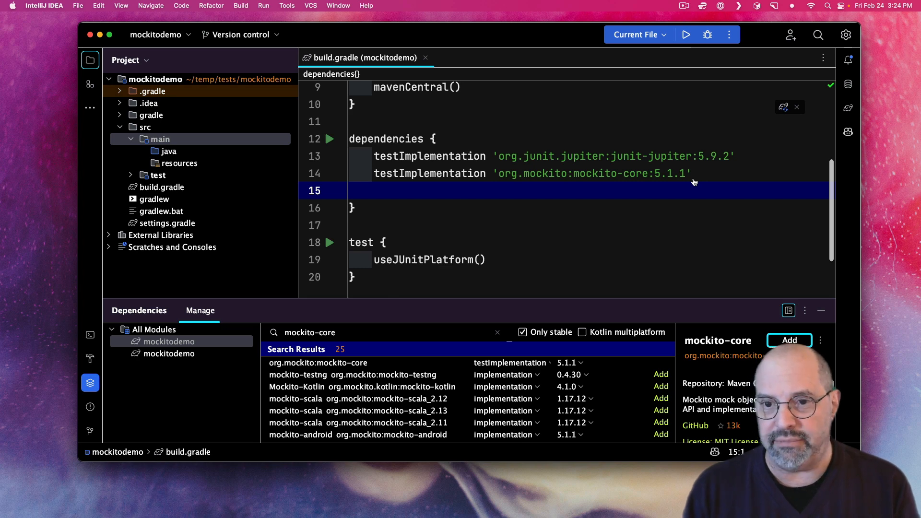
{"action": "double_click", "coordinate": [634, 173]}
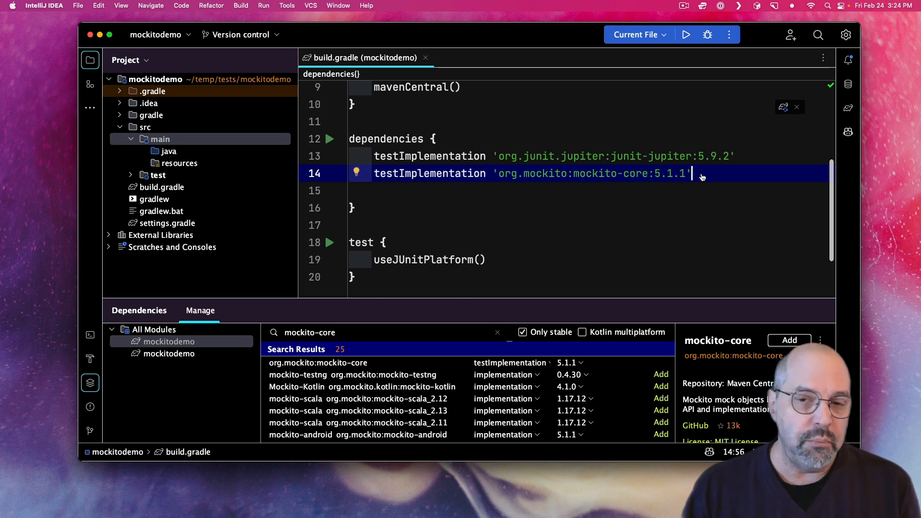
{"action": "mouse_move", "coordinate": [641, 182]}
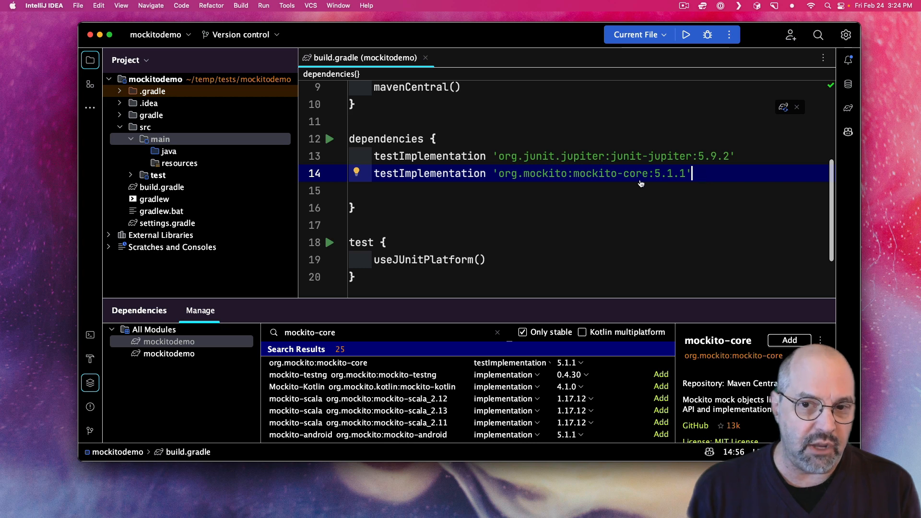
{"action": "mouse_move", "coordinate": [714, 189]}
{"action": "type", "text": "junit"}
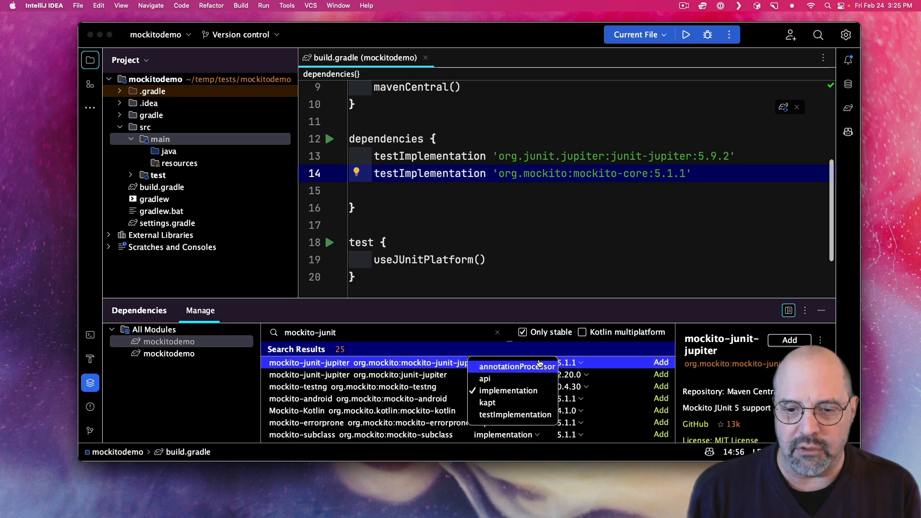
Step: Add mockito-junit-jupiter 5.1.1 to build.gradle with testImplementation scope
{"action": "left_click", "coordinate": [515, 415]}
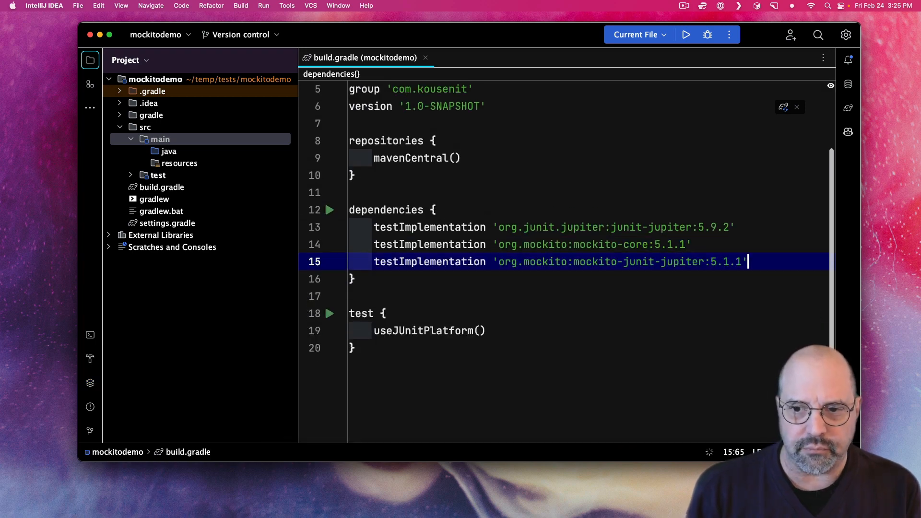
{"action": "double_click", "coordinate": [623, 261]}
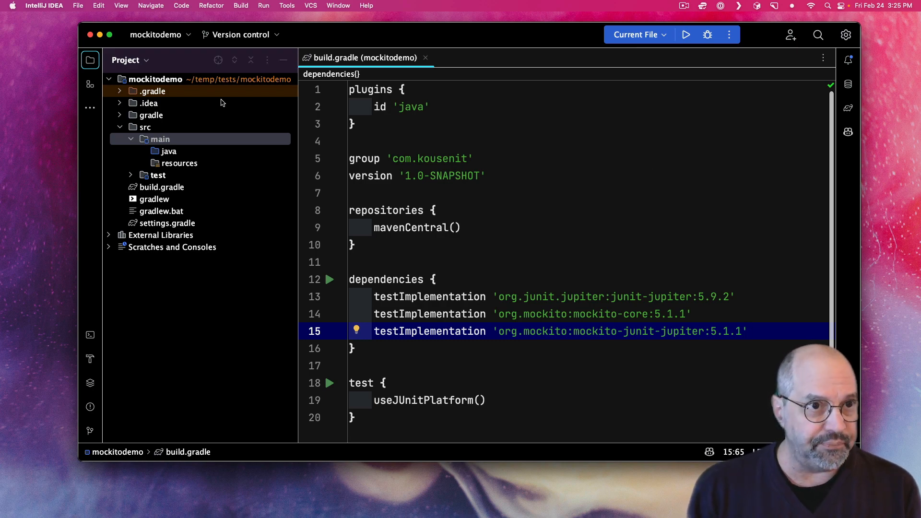
Step: Close mockitodemo and open mockitoproject from the Welcome screen's recent projects
{"action": "left_click", "coordinate": [78, 6]}
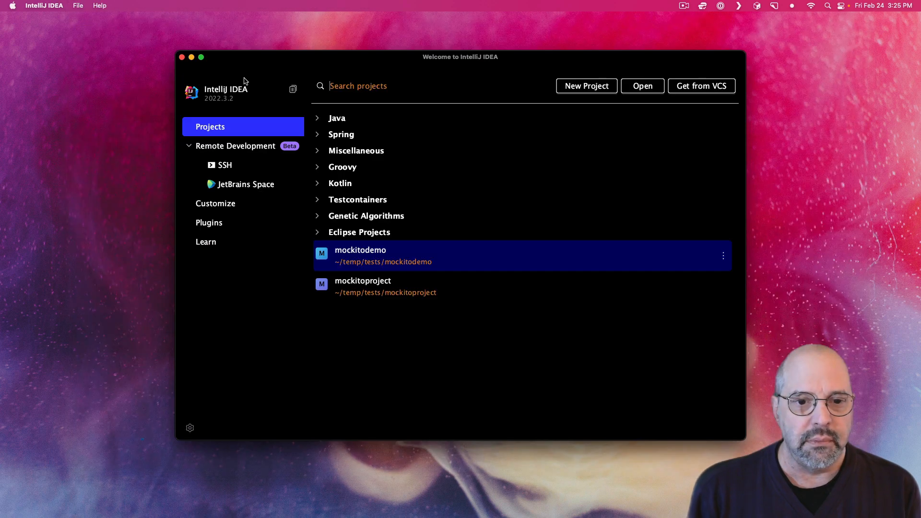
{"action": "double_click", "coordinate": [362, 286]}
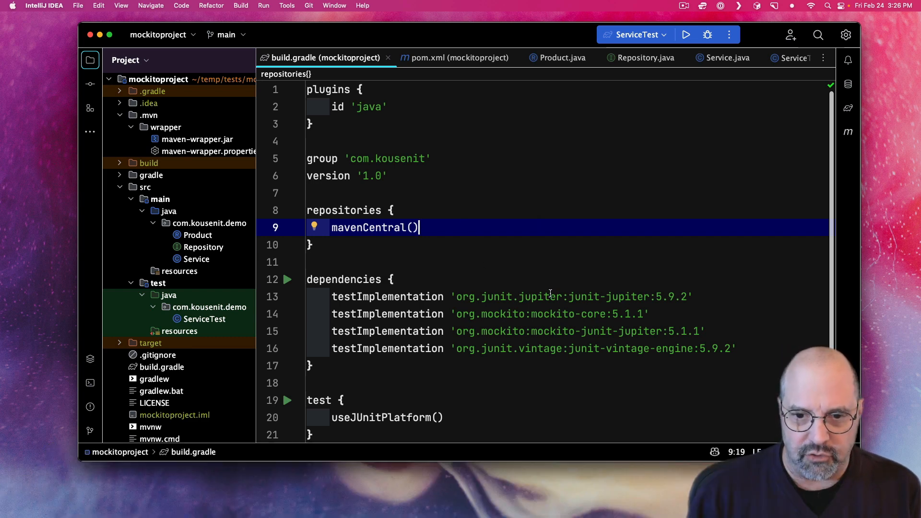
{"action": "double_click", "coordinate": [628, 296]}
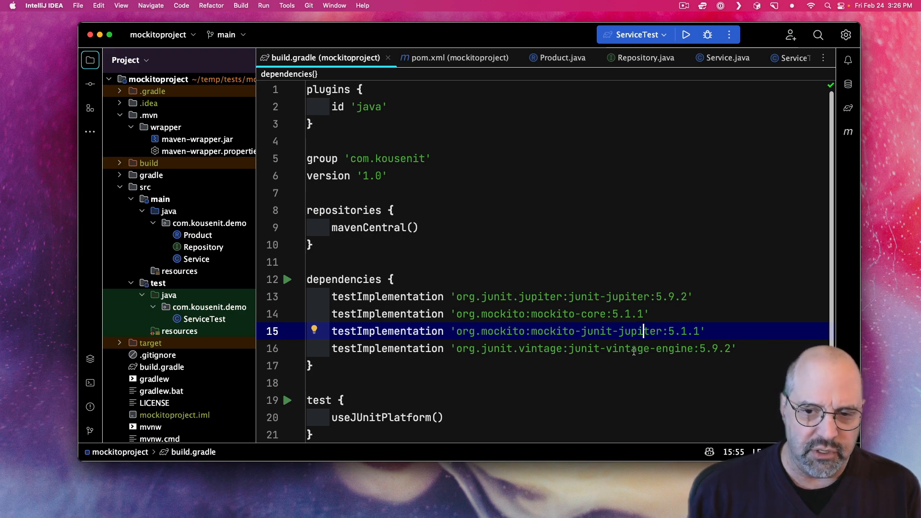
{"action": "left_click", "coordinate": [623, 348]}
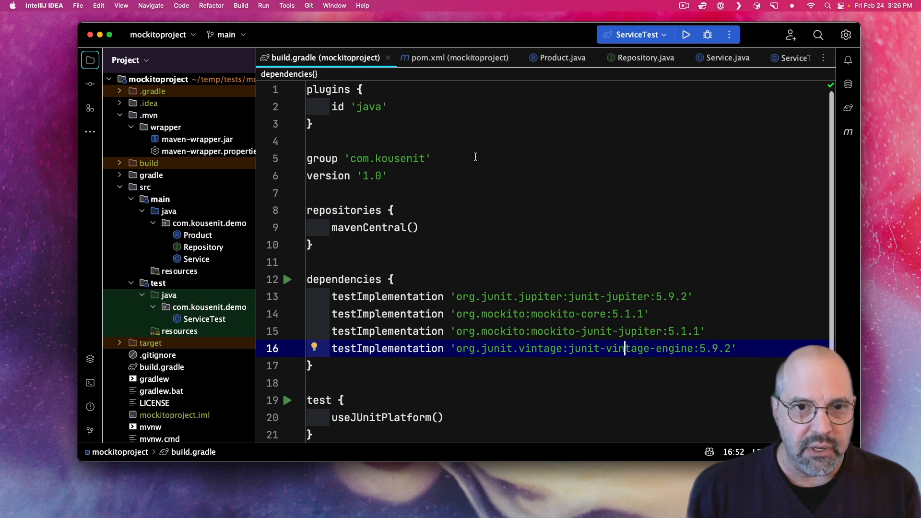
{"action": "left_click", "coordinate": [459, 58]}
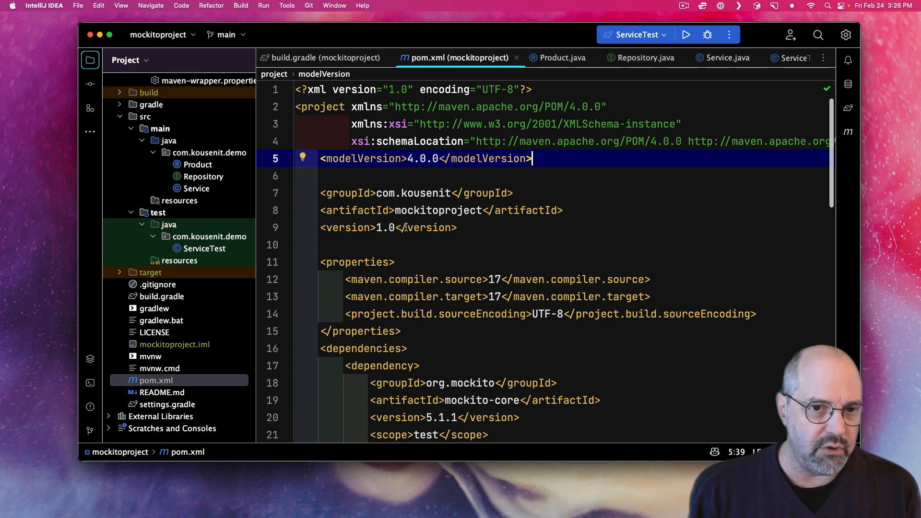
{"action": "left_click", "coordinate": [517, 228]}
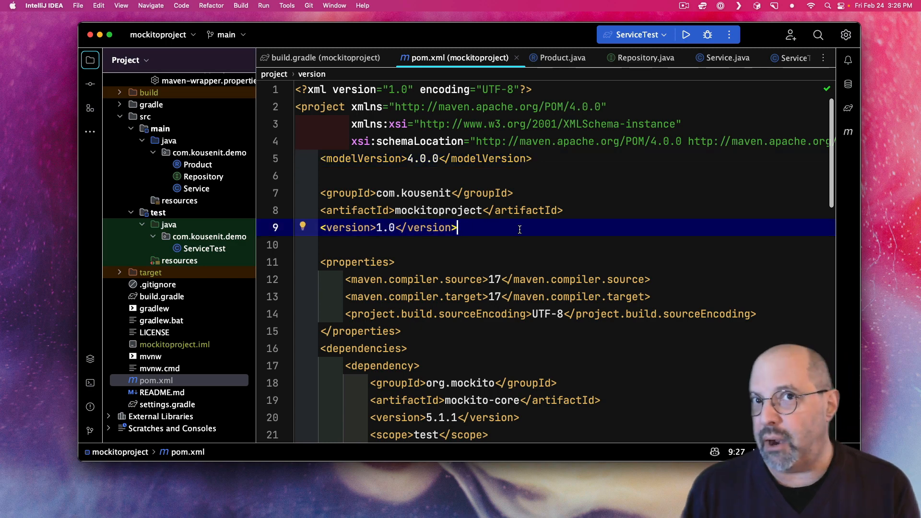
{"action": "scroll", "scroll_direction": "down", "scroll_amount": 3}
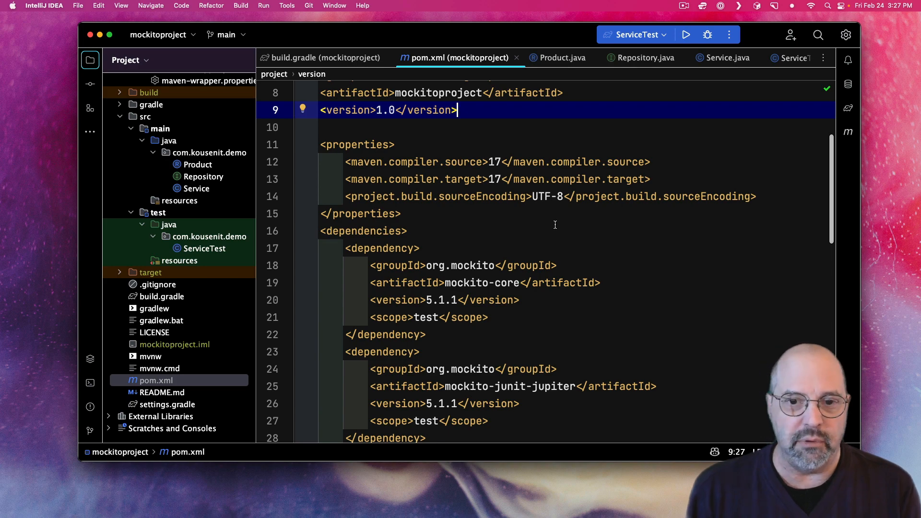
{"action": "scroll", "scroll_direction": "down", "scroll_amount": 3}
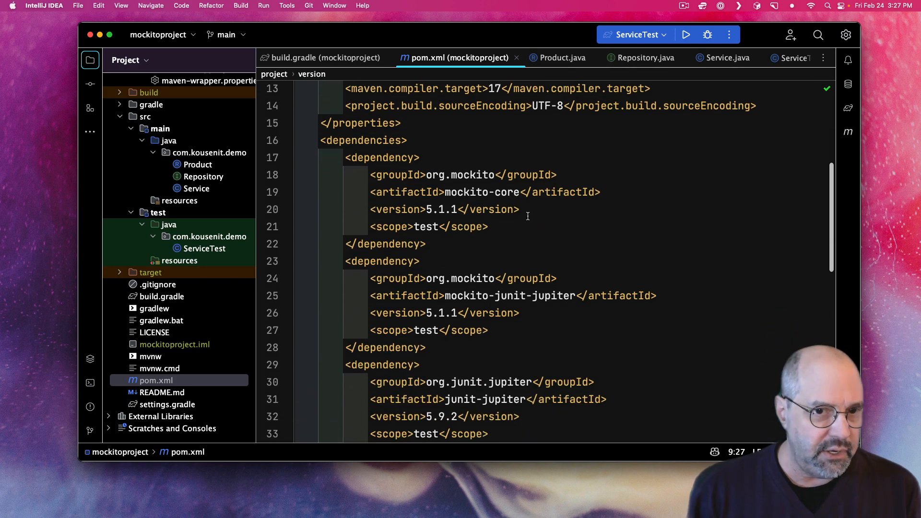
{"action": "left_click", "coordinate": [496, 227]}
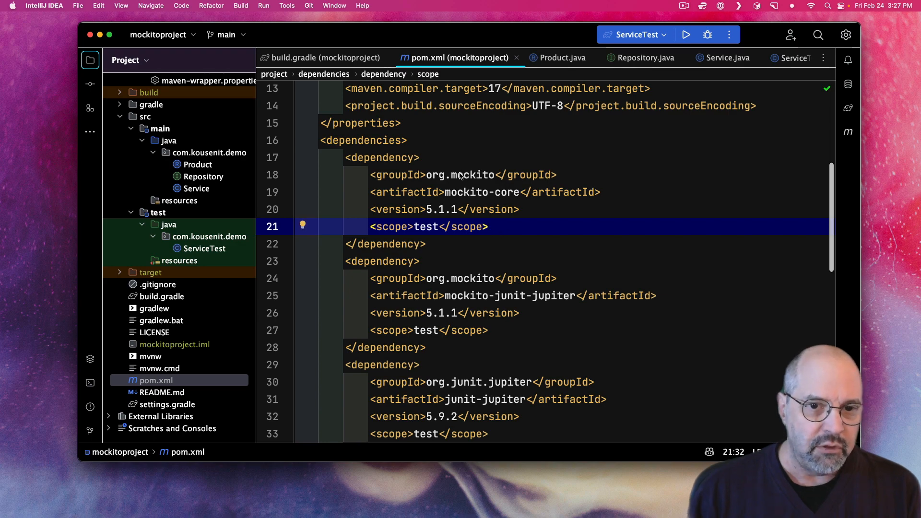
{"action": "mouse_move", "coordinate": [526, 200]}
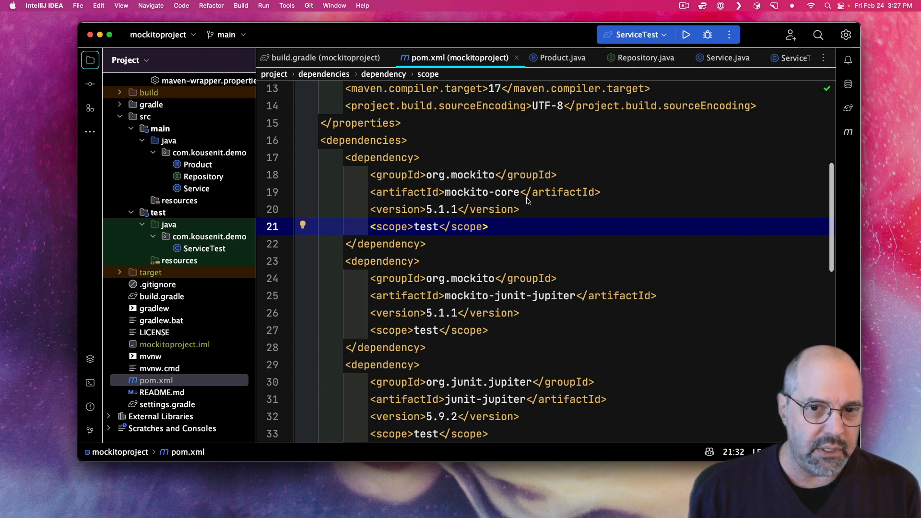
{"action": "mouse_move", "coordinate": [435, 239]}
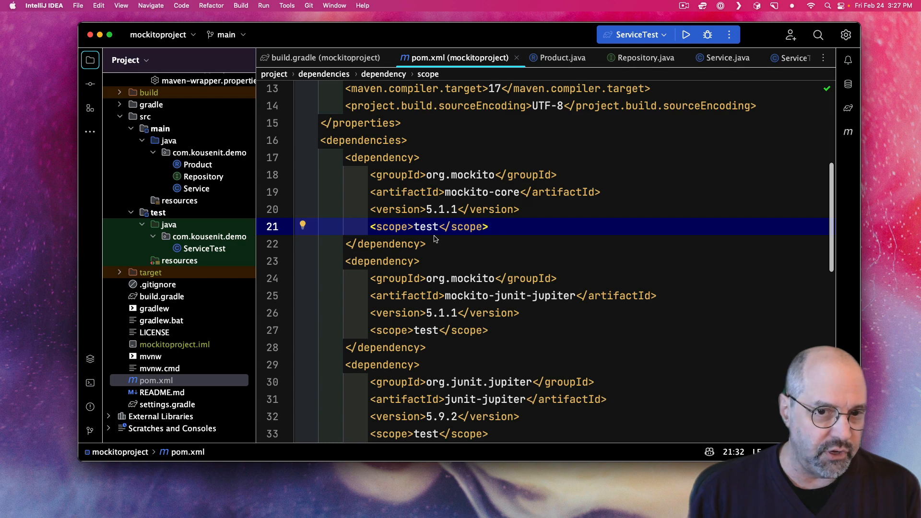
{"action": "scroll", "scroll_direction": "down", "scroll_amount": 3}
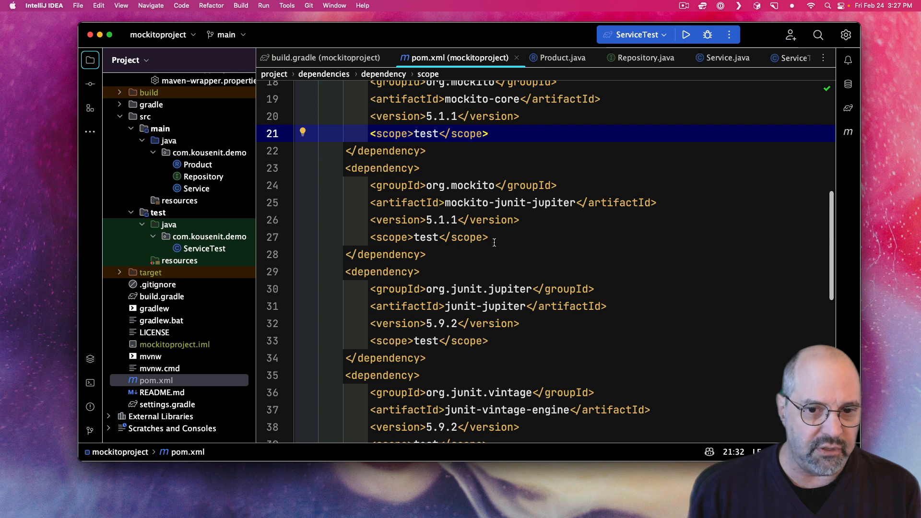
{"action": "scroll", "scroll_direction": "down", "scroll_amount": 3}
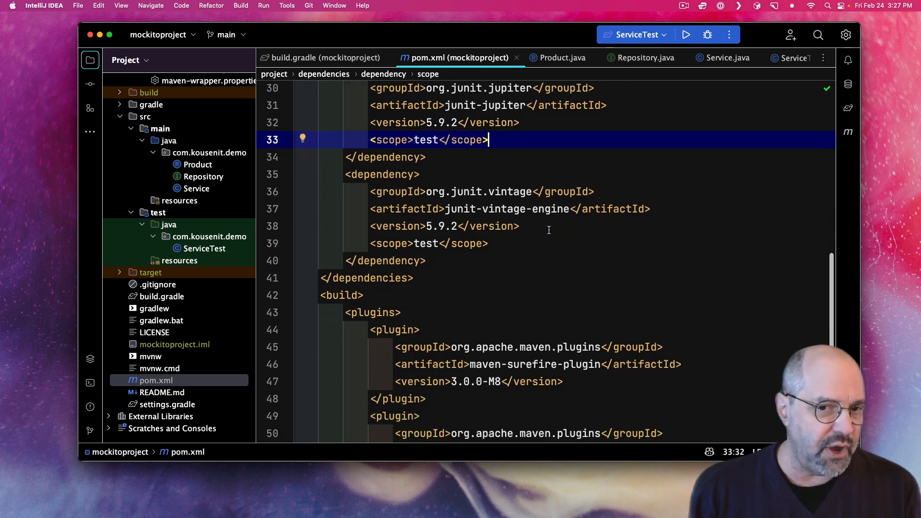
{"action": "left_click", "coordinate": [519, 226]}
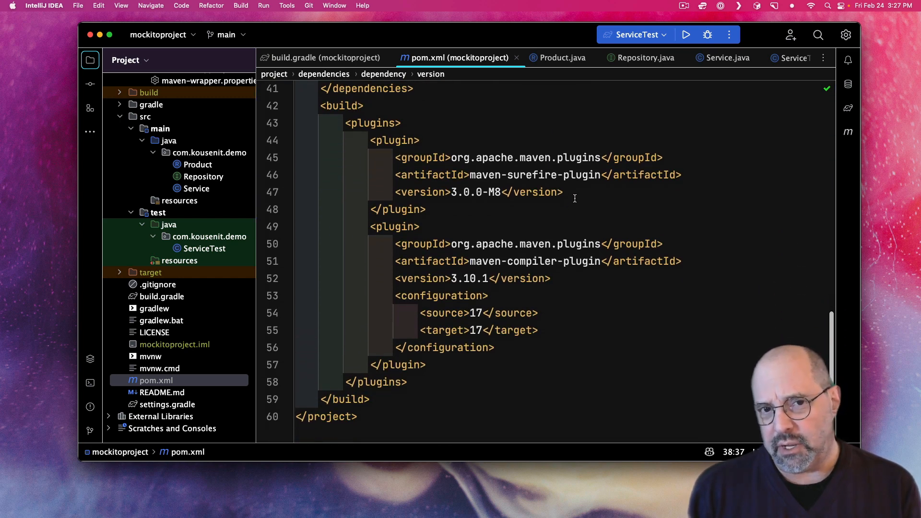
Step: Check the surefire plugin version in pom.xml, then switch to Product.java
{"action": "left_click", "coordinate": [564, 192]}
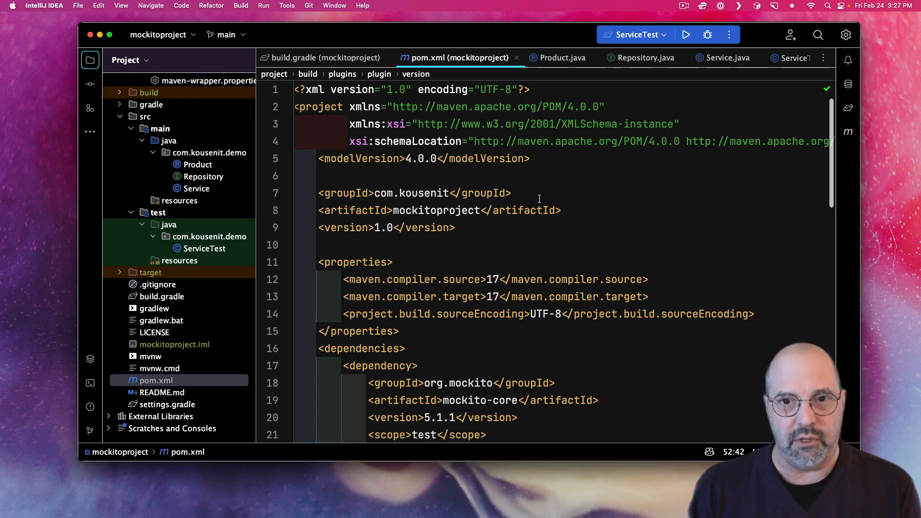
{"action": "mouse_move", "coordinate": [518, 58]}
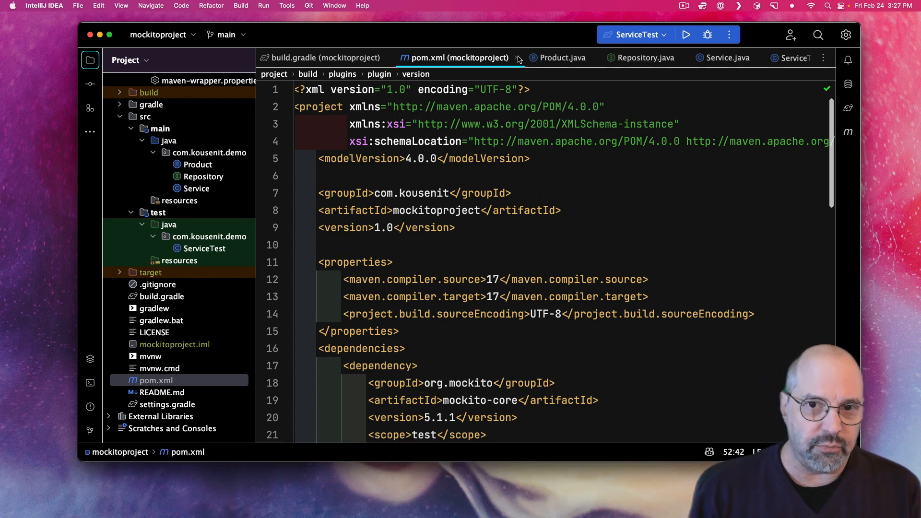
{"action": "left_click", "coordinate": [563, 57]}
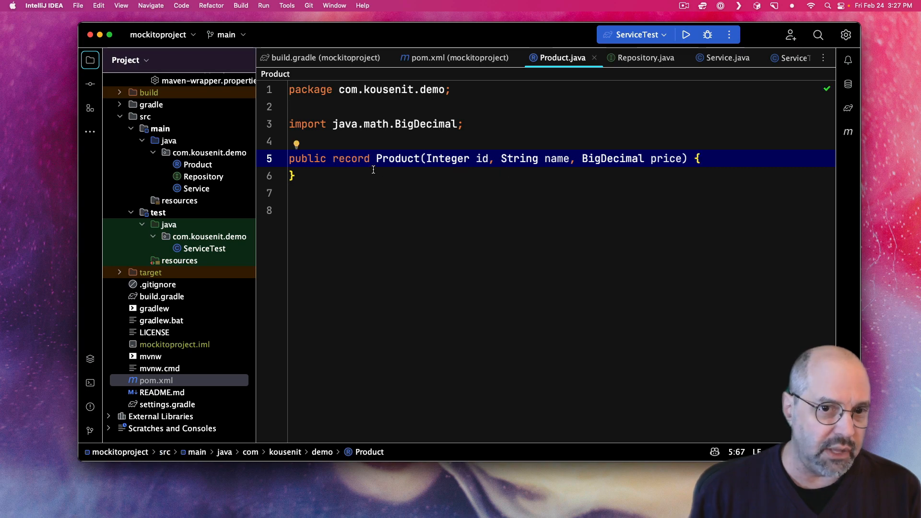
Step: Highlight the 'record' keyword in Product.java, then view the Repository interface
{"action": "double_click", "coordinate": [351, 159]}
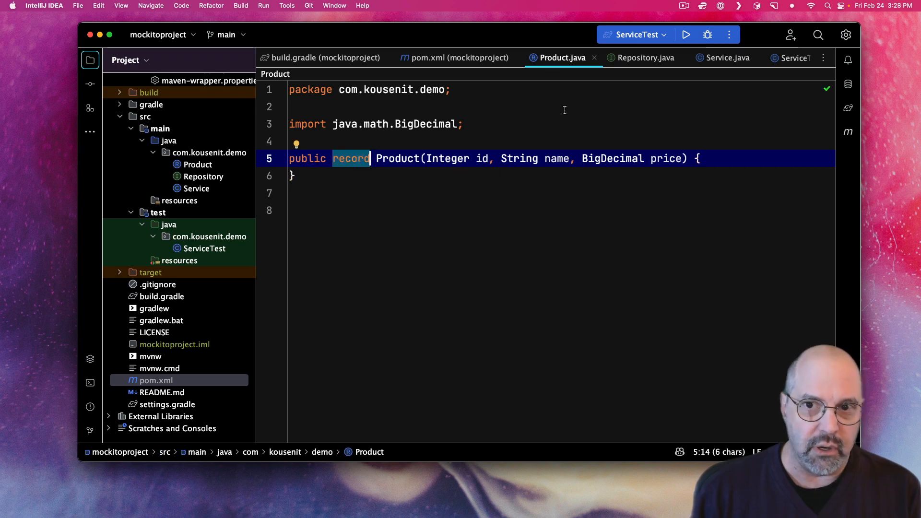
{"action": "mouse_move", "coordinate": [645, 57]}
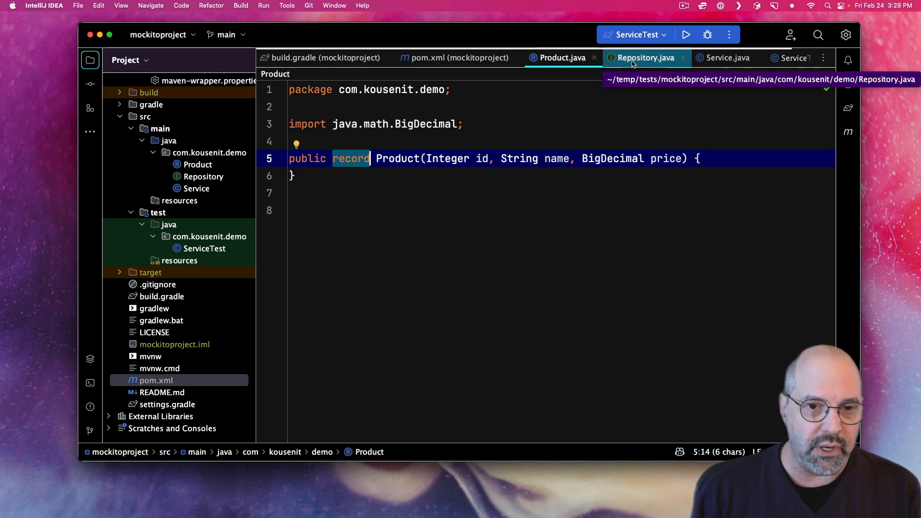
{"action": "left_click", "coordinate": [645, 58]}
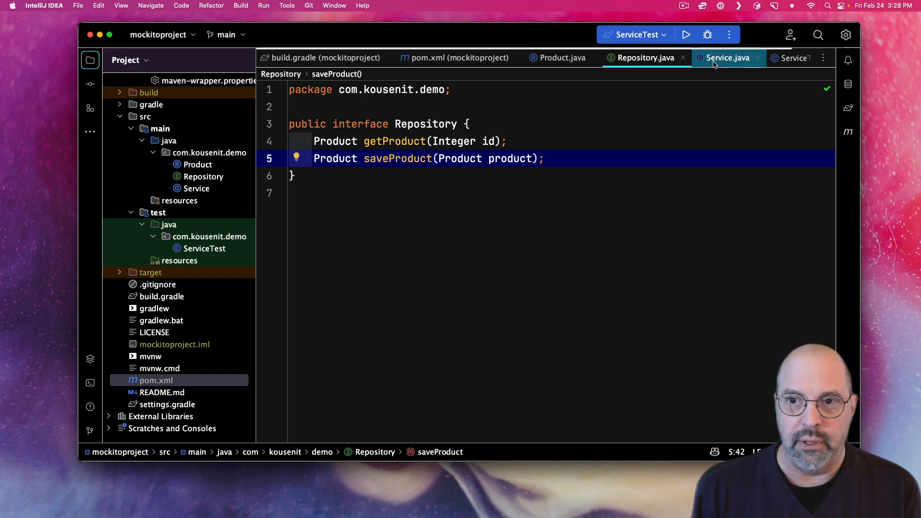
Step: Browse Service.java's Repository constructor and getProducts/saveProducts methods
{"action": "left_click", "coordinate": [728, 57]}
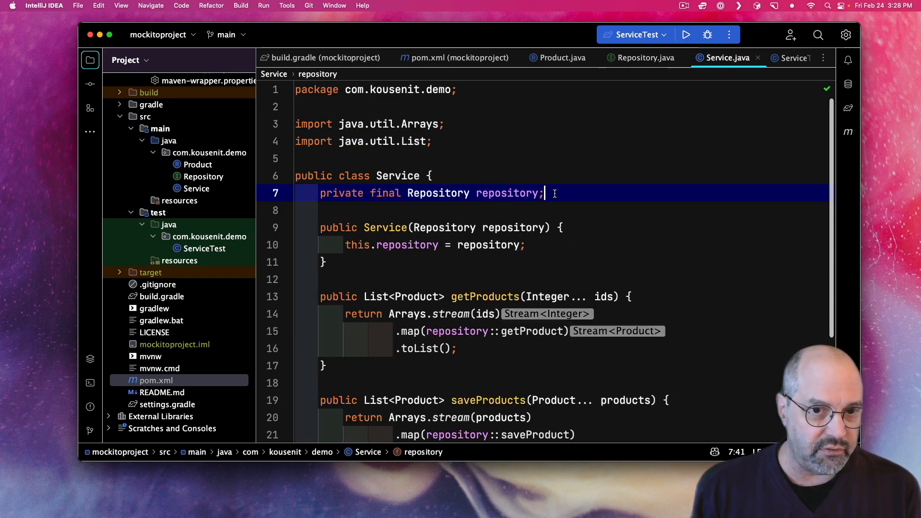
{"action": "scroll", "scroll_direction": "down", "scroll_amount": 3}
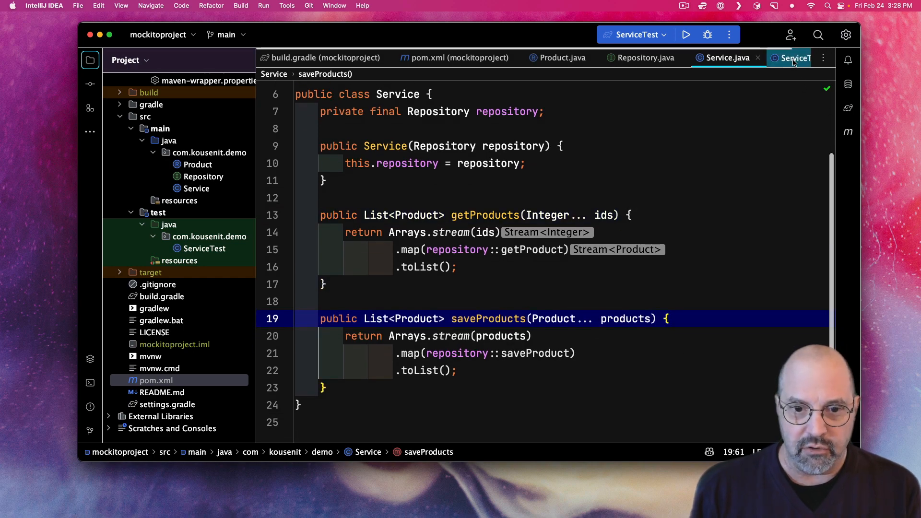
Step: Run the ServiceTest class and confirm its three tests pass
{"action": "left_click", "coordinate": [793, 58]}
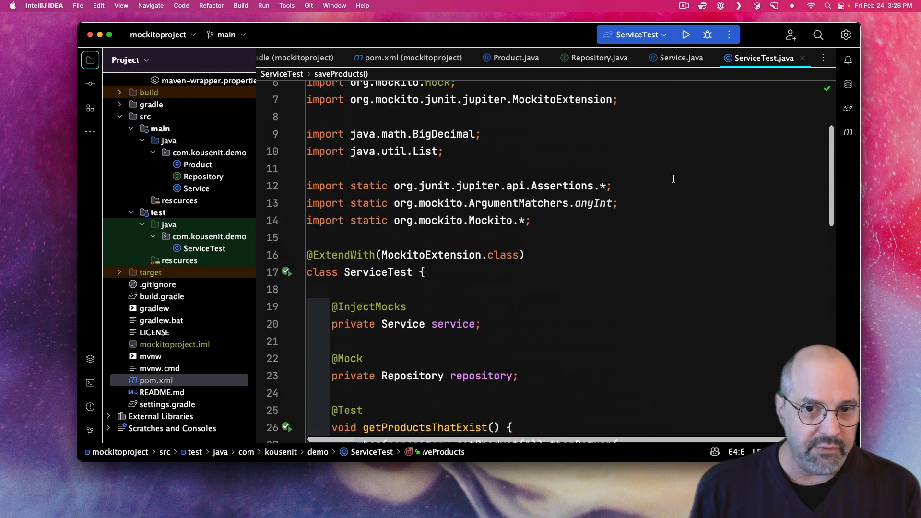
{"action": "scroll", "scroll_direction": "down", "scroll_amount": 3}
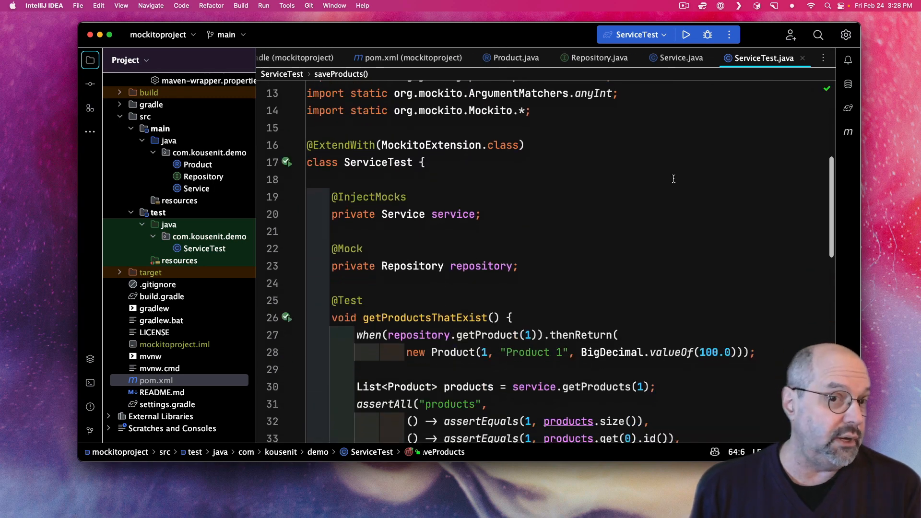
{"action": "left_click", "coordinate": [425, 152]}
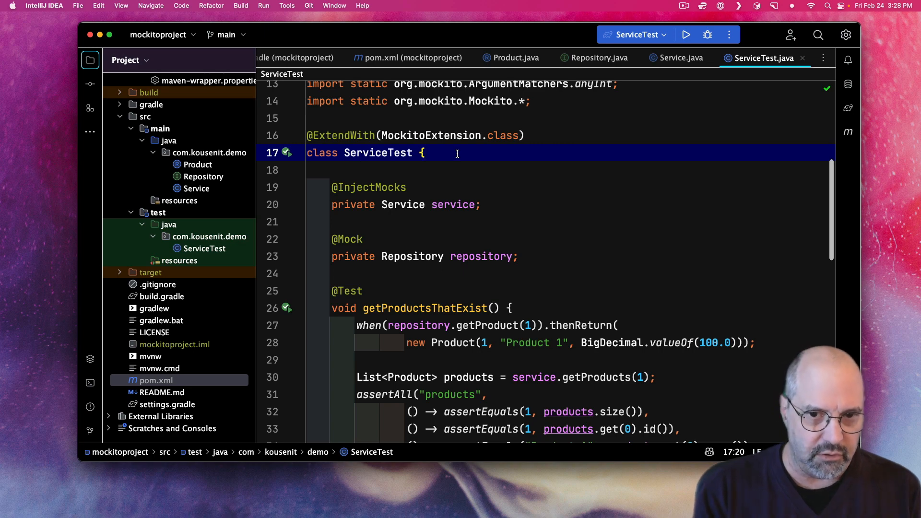
{"action": "left_click", "coordinate": [686, 35]}
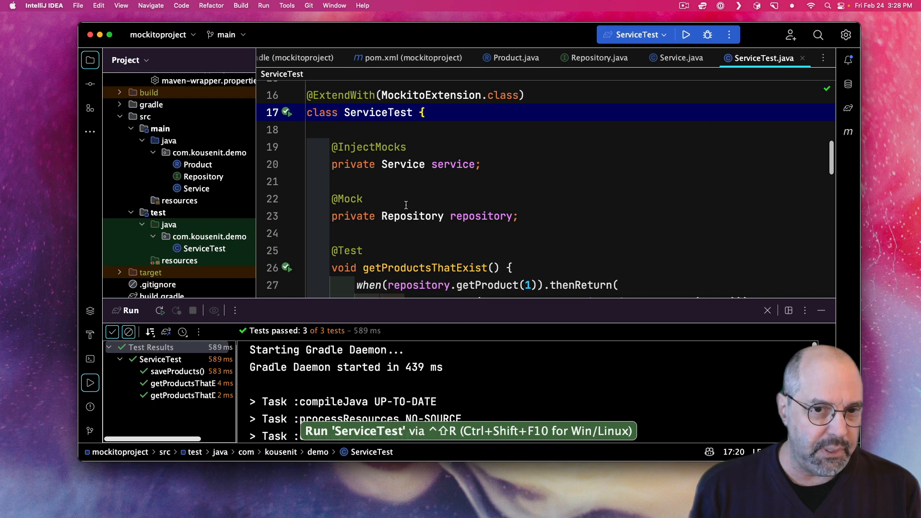
{"action": "left_click", "coordinate": [413, 216]}
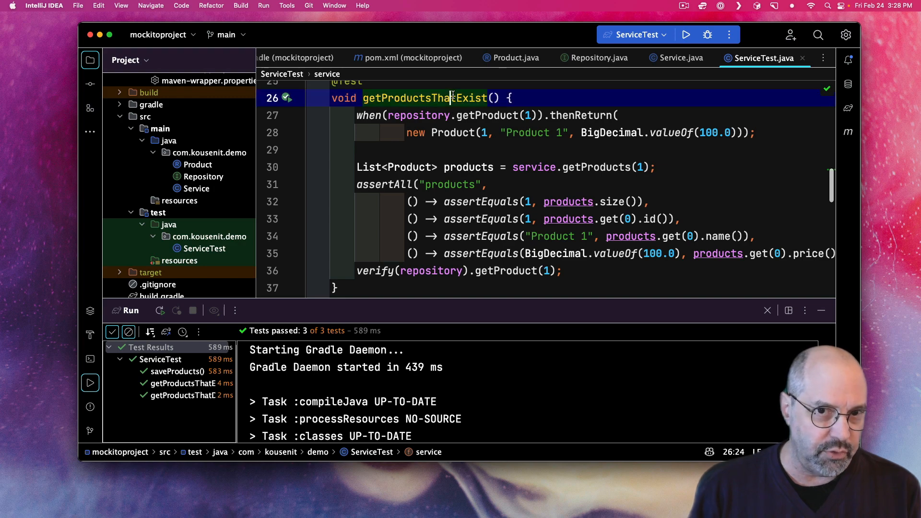
{"action": "scroll", "scroll_direction": "down", "scroll_amount": 3}
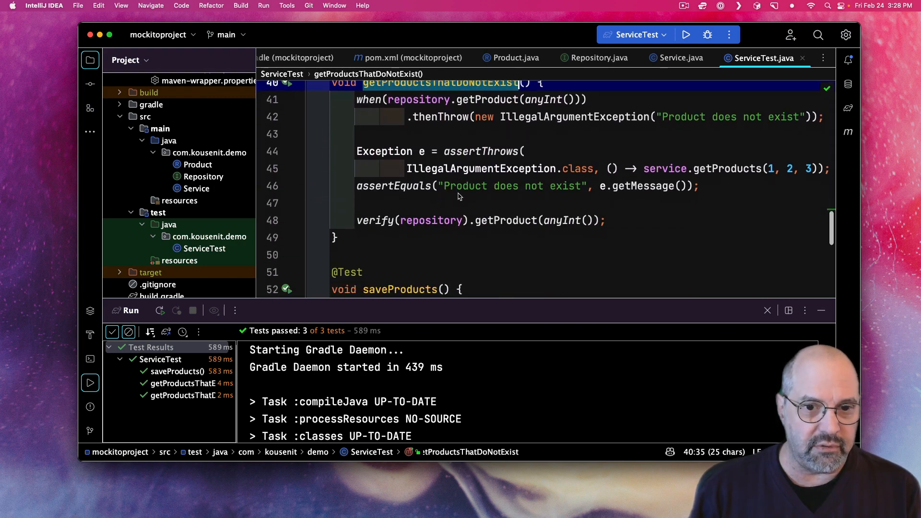
{"action": "scroll", "scroll_direction": "down", "scroll_amount": 3}
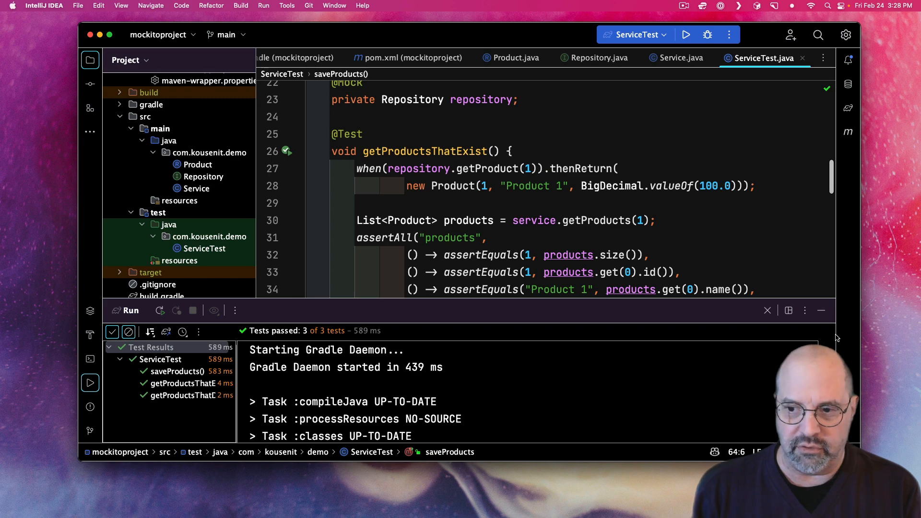
{"action": "left_click", "coordinate": [150, 347]}
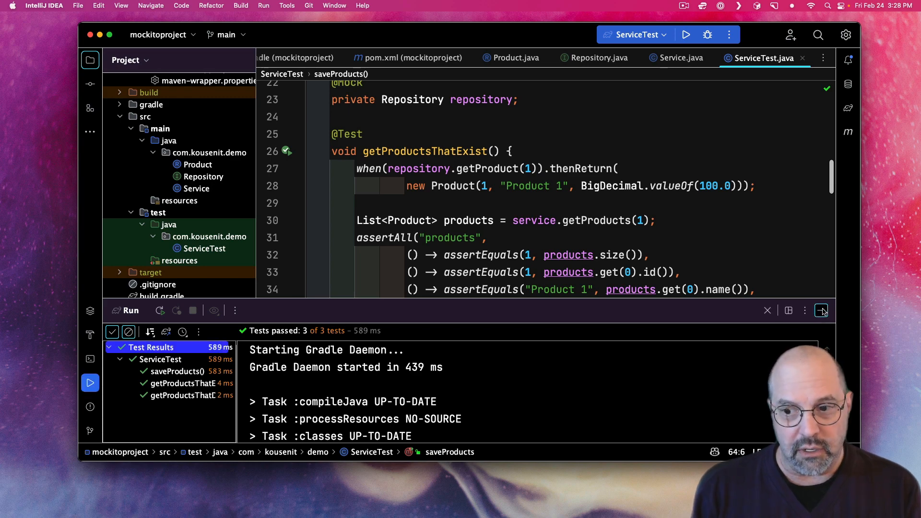